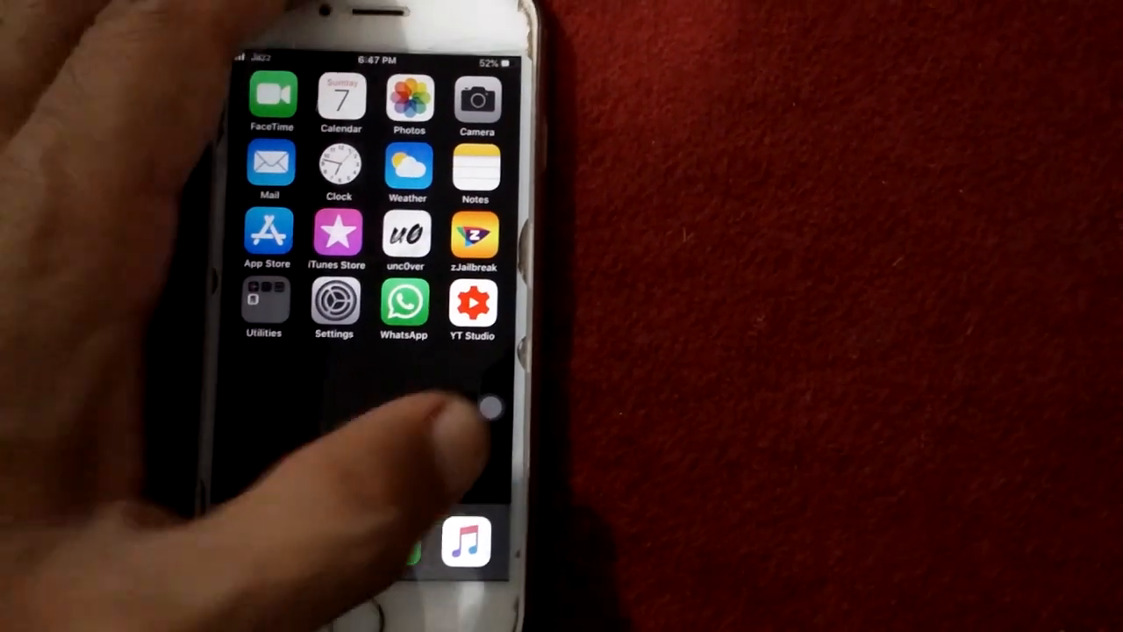
- Restart the iPhone from the AssistiveTouch menu and confirm the restart
{"action": "left_click", "coordinate": [489, 404]}
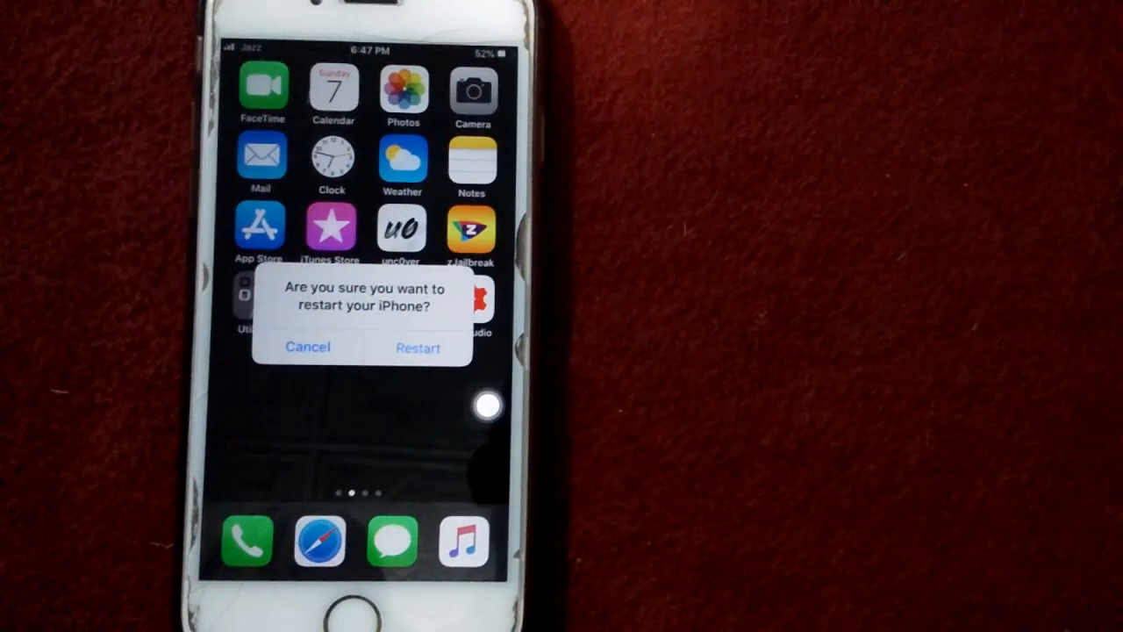
{"action": "left_click", "coordinate": [307, 346]}
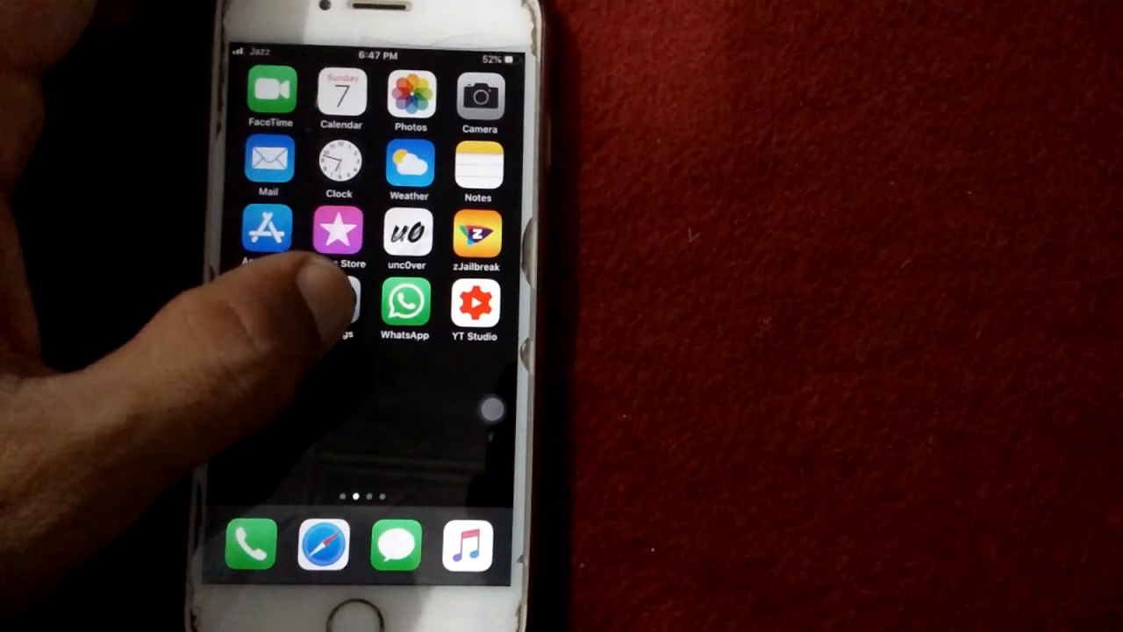
- Turn on Set Automatically under General > Date & Time in Settings
{"action": "left_click", "coordinate": [338, 307]}
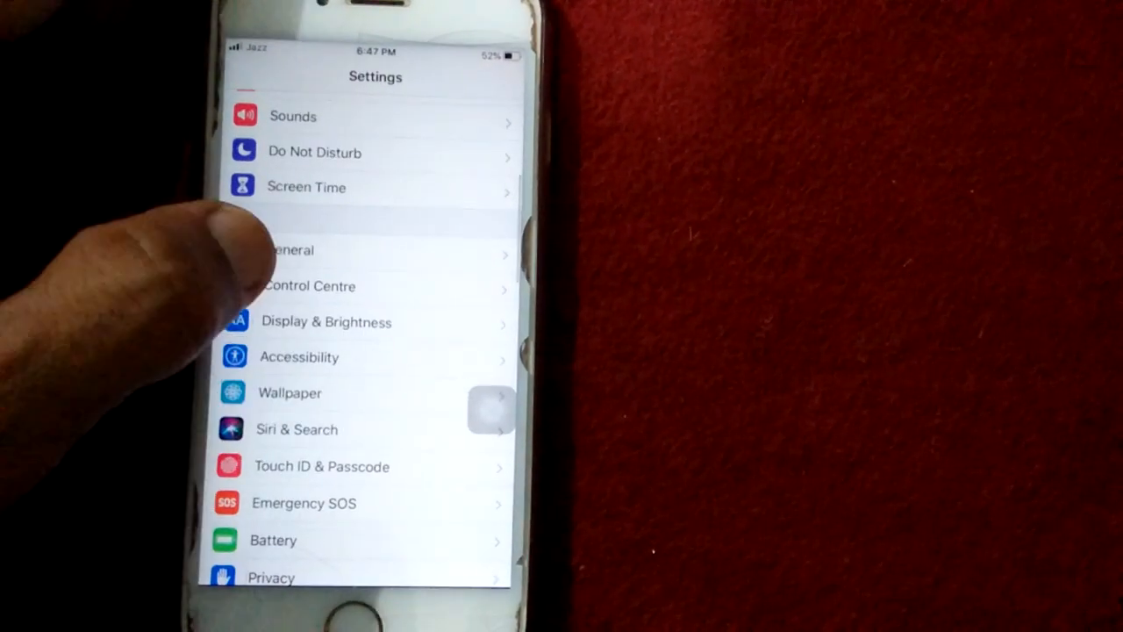
{"action": "left_click", "coordinate": [293, 250]}
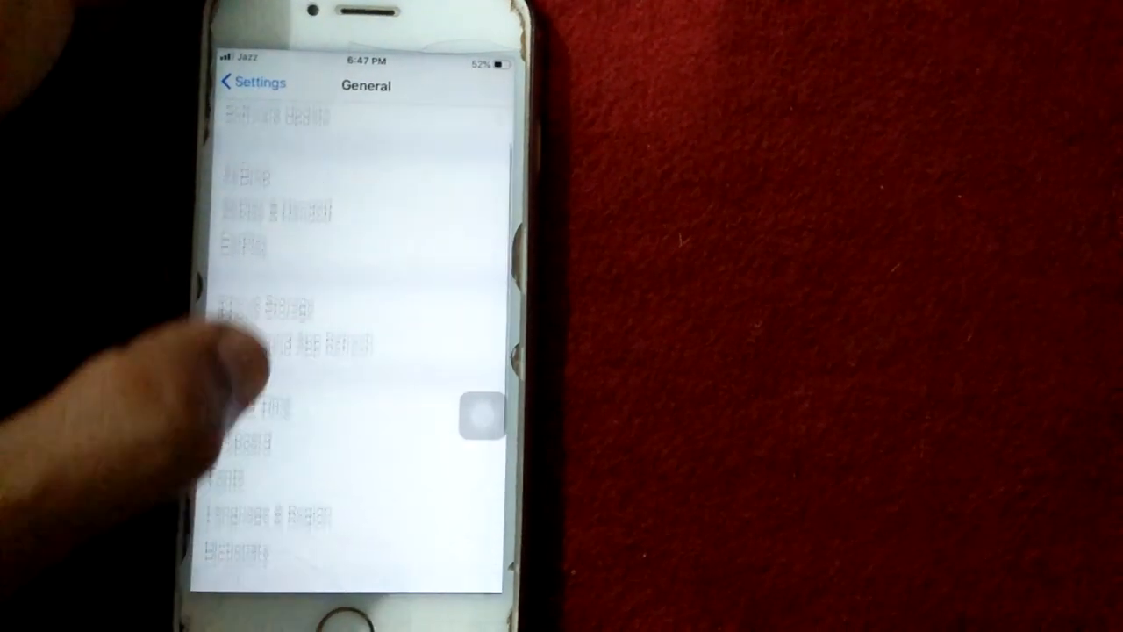
{"action": "left_click", "coordinate": [272, 351]}
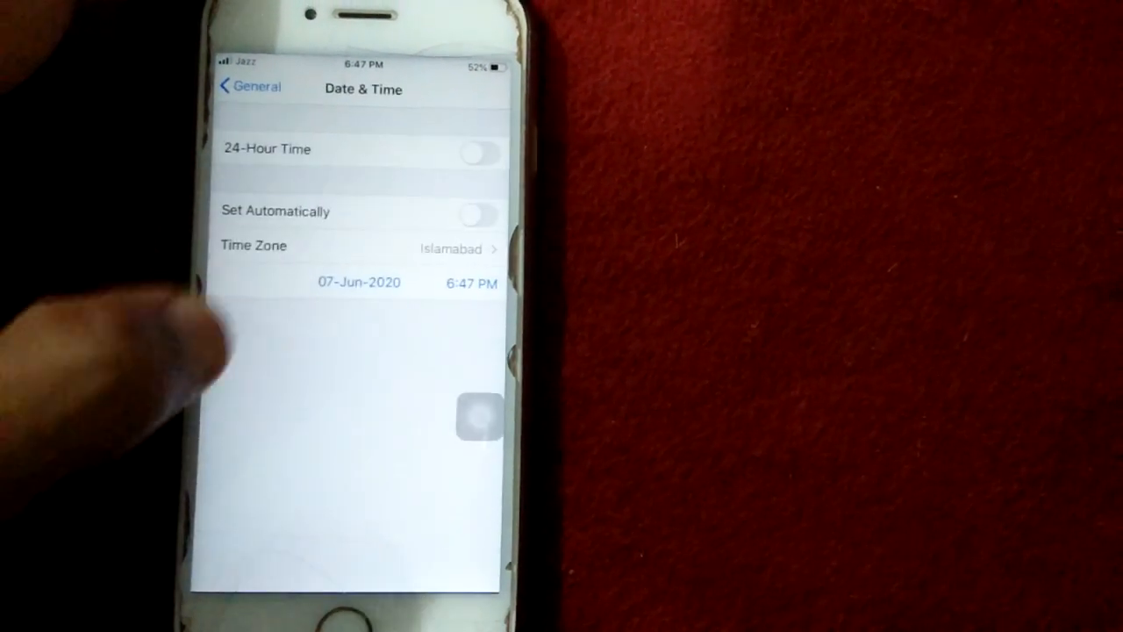
{"action": "left_click", "coordinate": [478, 215]}
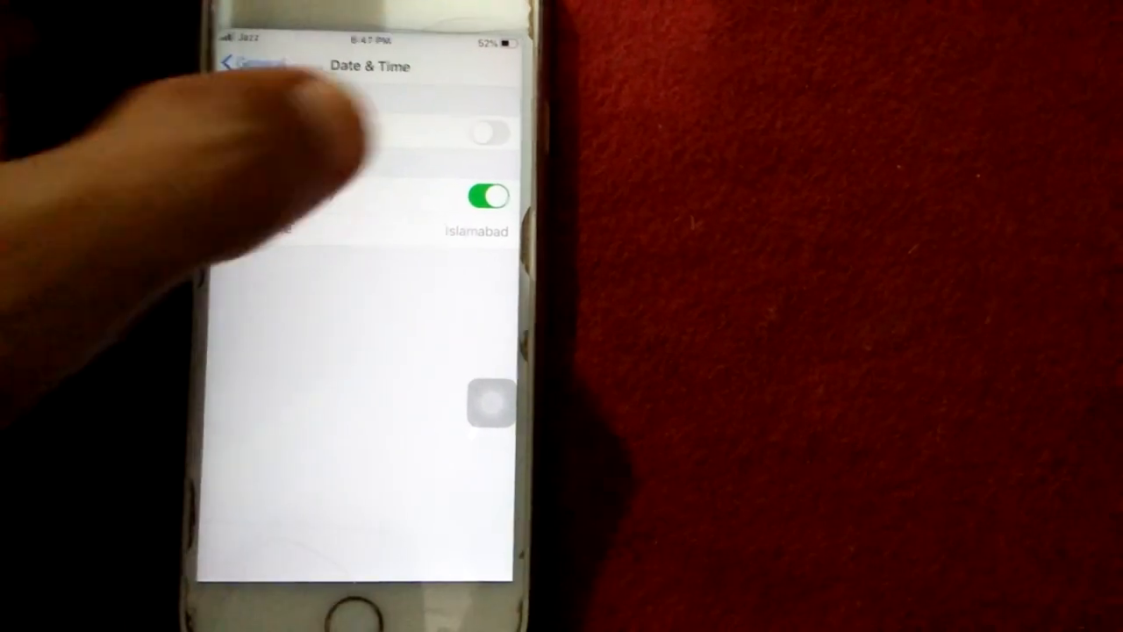
{"action": "left_click", "coordinate": [487, 195]}
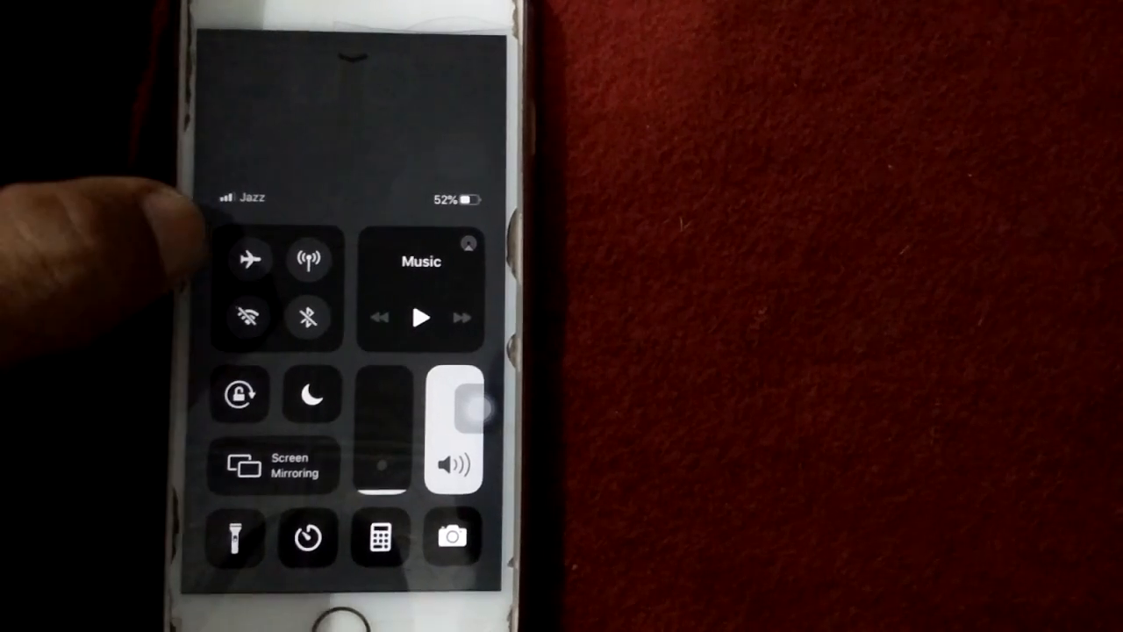
- Toggle airplane mode from Control Center
{"action": "left_click", "coordinate": [254, 261]}
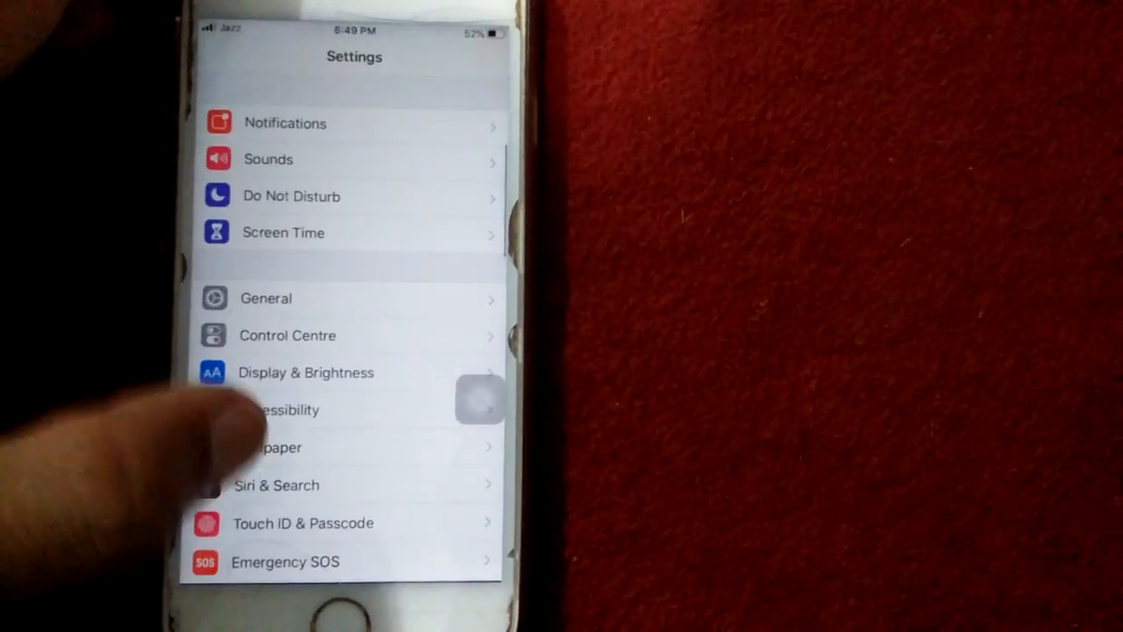
- Reset Network Settings under General > Reset, authorising with the passcode
{"action": "left_click", "coordinate": [265, 298]}
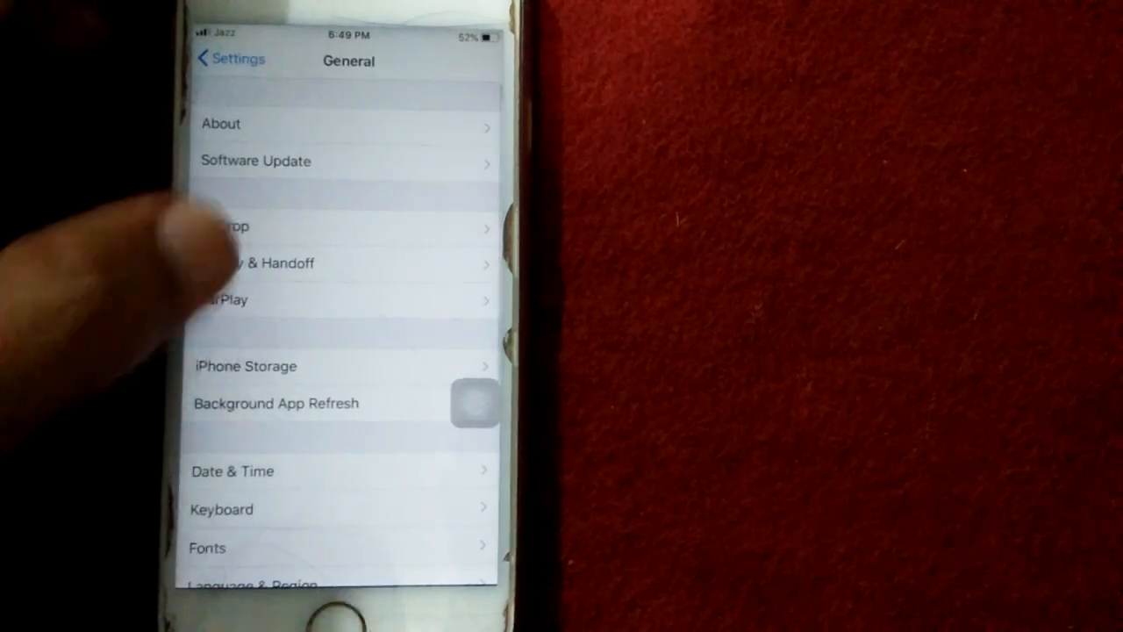
{"action": "scroll", "scroll_direction": "down", "scroll_amount": 3}
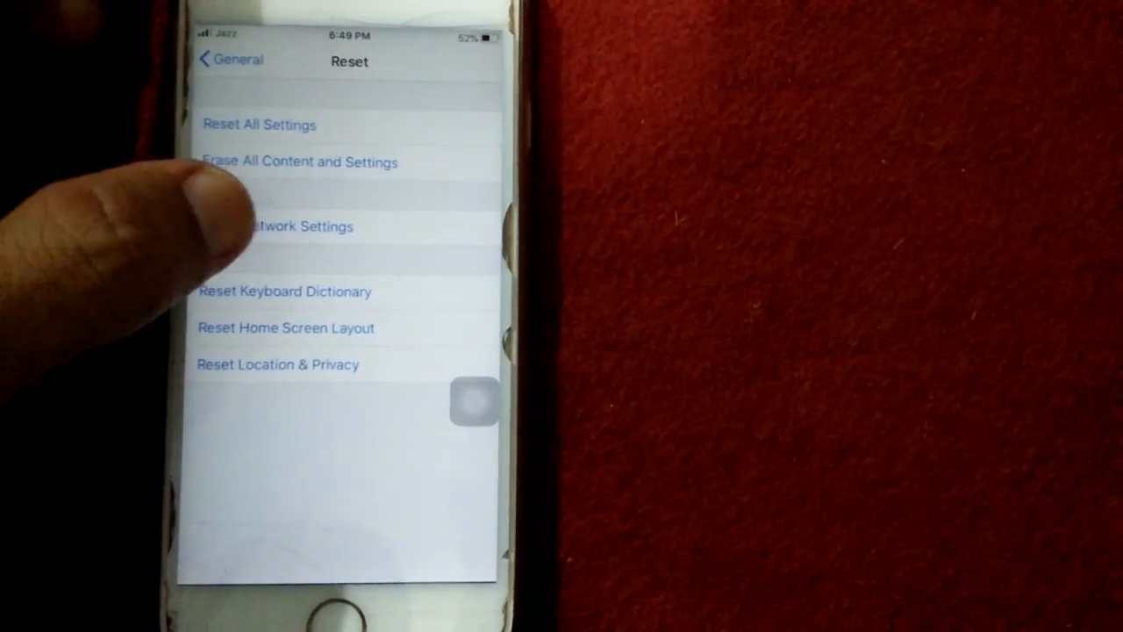
{"action": "left_click", "coordinate": [300, 163]}
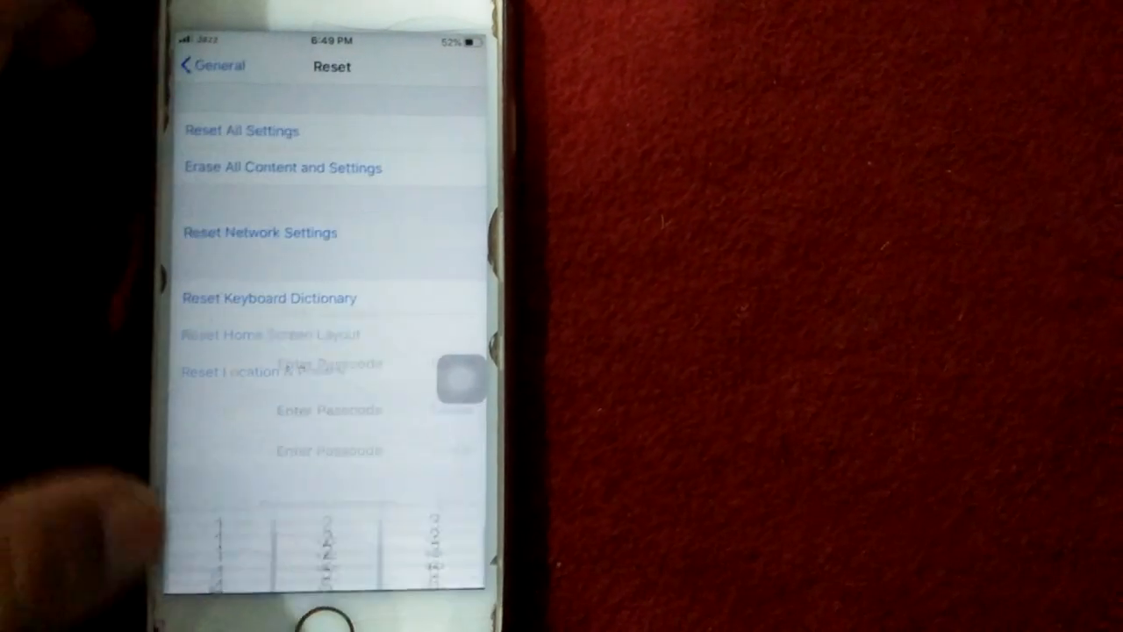
{"action": "left_click", "coordinate": [259, 233]}
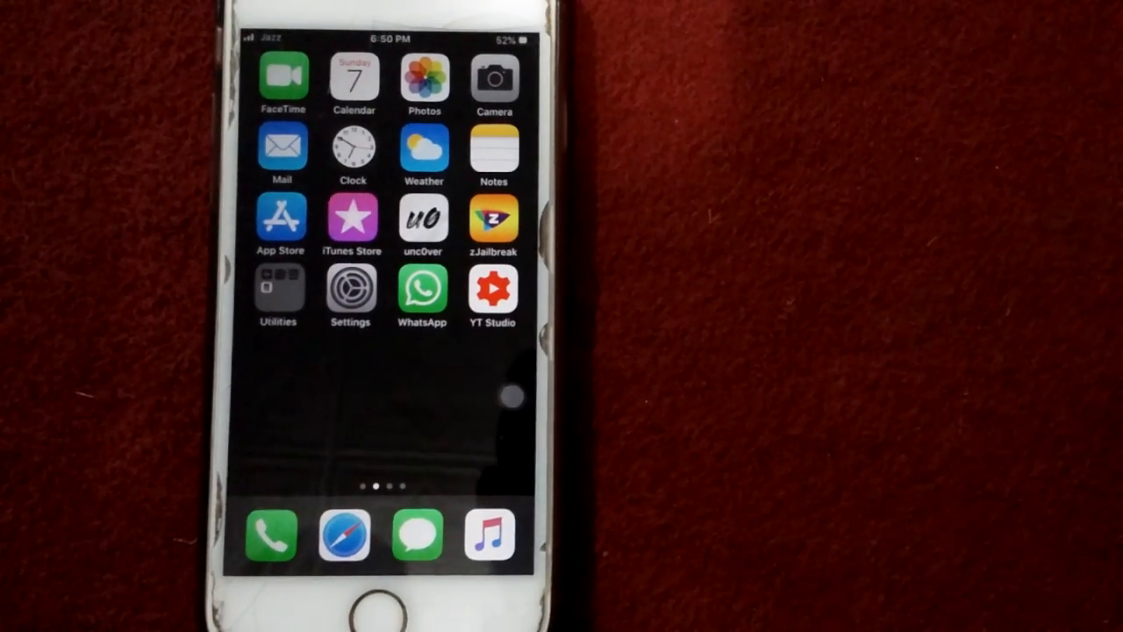
- Reset Location & Privacy under General > Reset, entering the passcode and confirming
{"action": "left_click", "coordinate": [349, 292]}
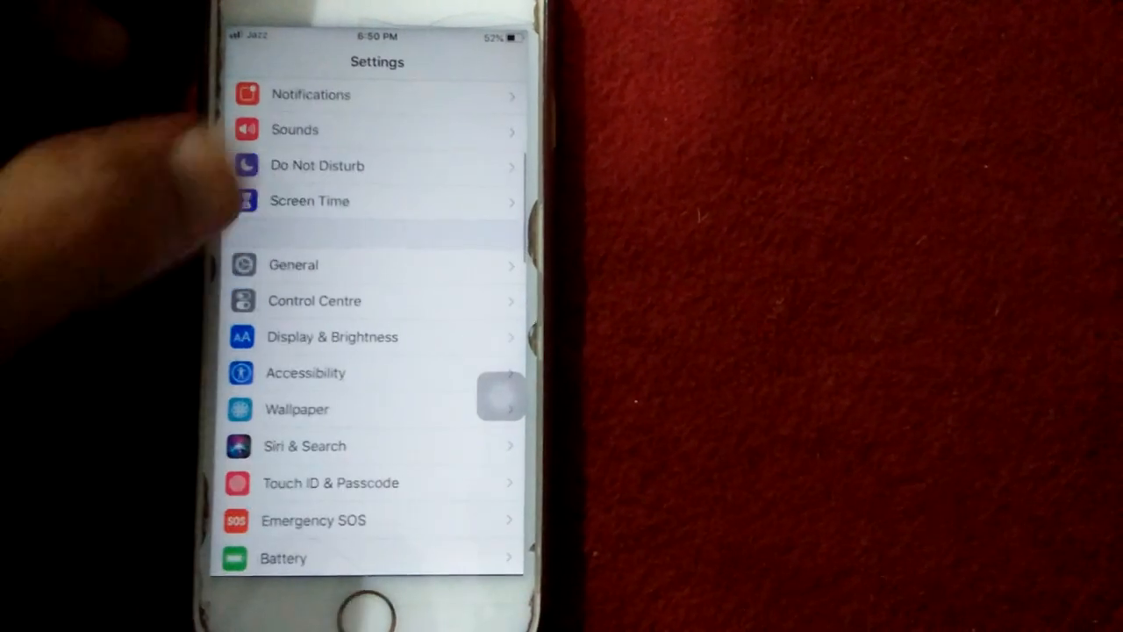
{"action": "left_click", "coordinate": [293, 264]}
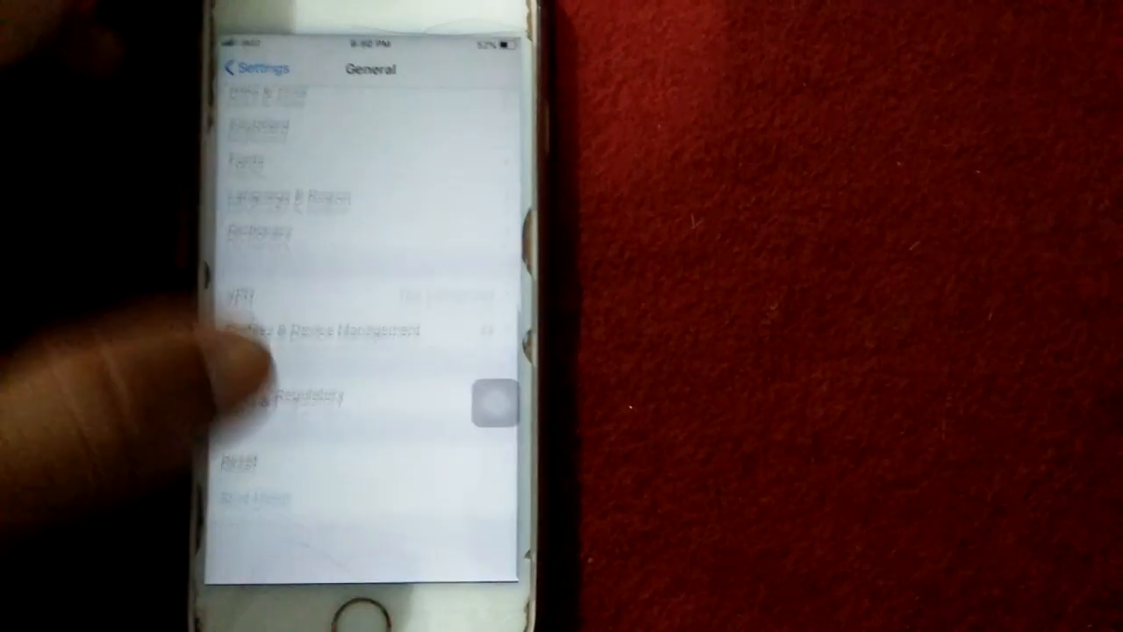
{"action": "left_click", "coordinate": [239, 460]}
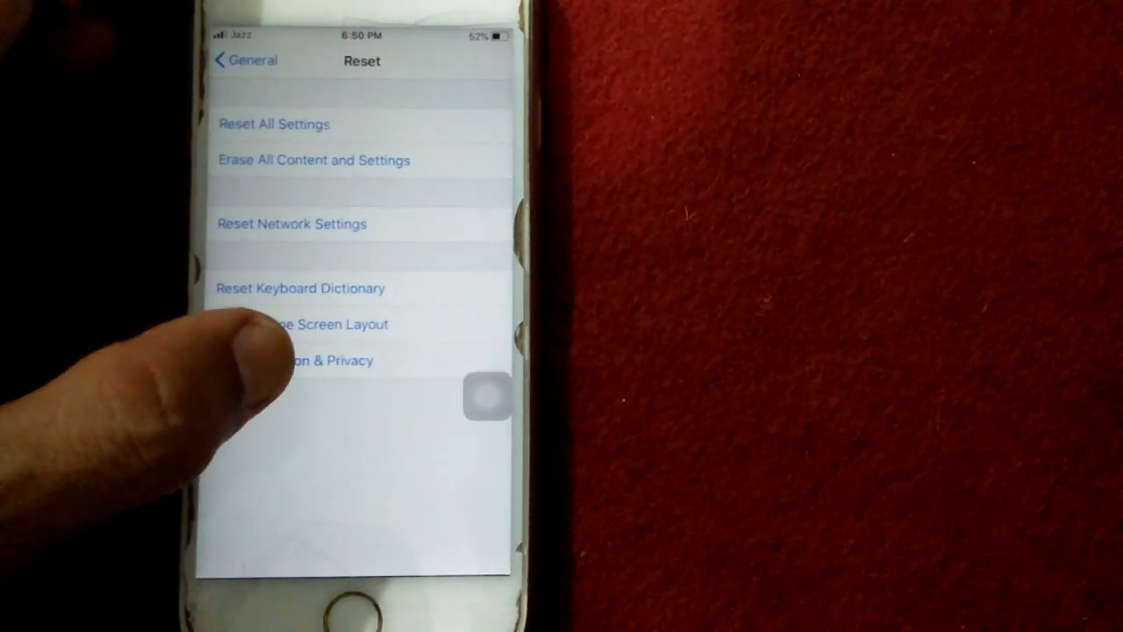
{"action": "left_click", "coordinate": [313, 160]}
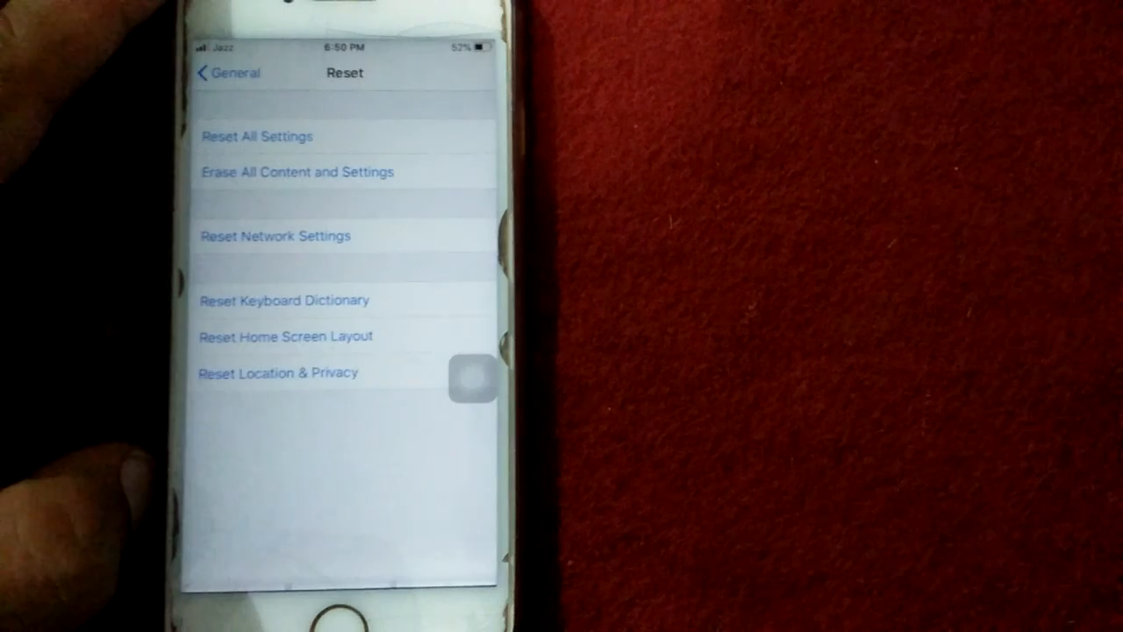
{"action": "left_click", "coordinate": [277, 372]}
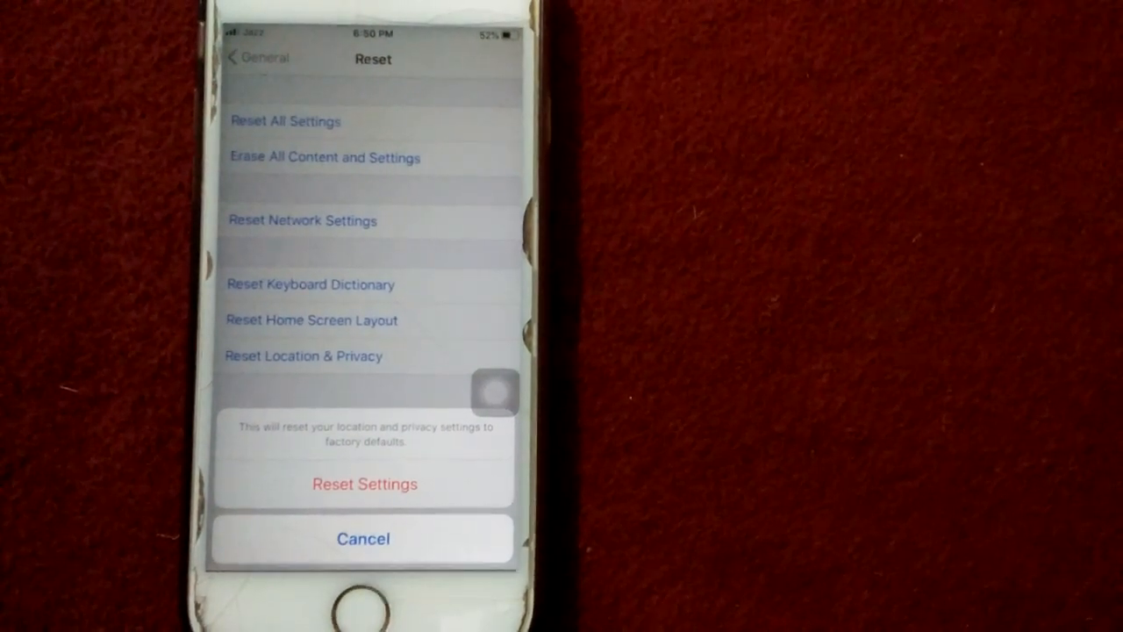
{"action": "left_click", "coordinate": [363, 538]}
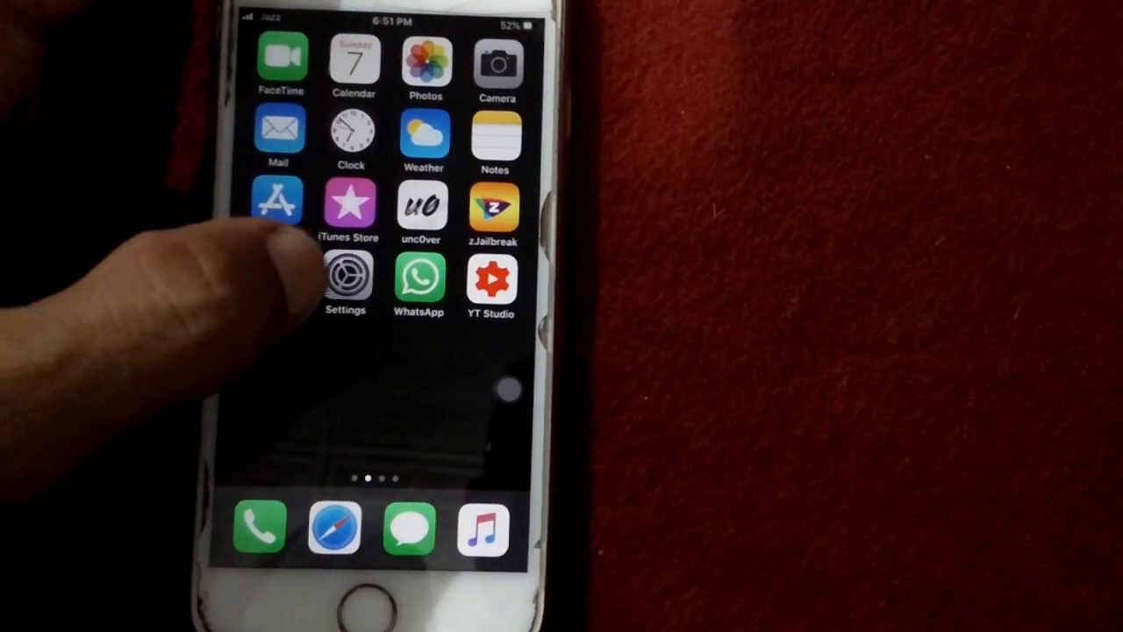
- Reset All Settings from the Settings reset options, authorising with the passcode
{"action": "left_click", "coordinate": [344, 281]}
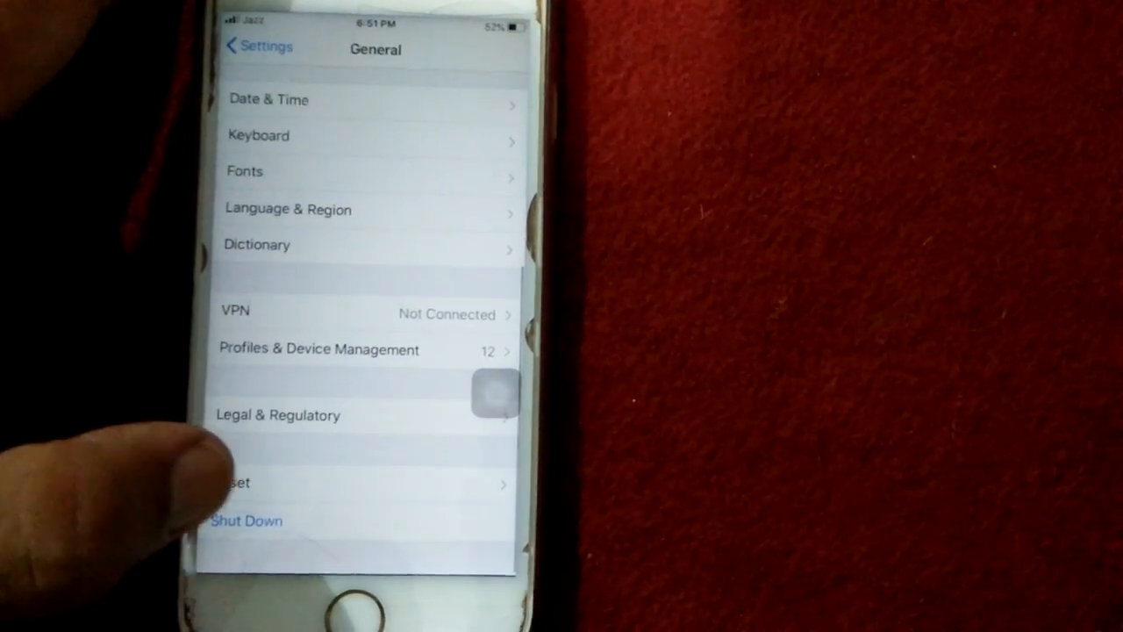
{"action": "left_click", "coordinate": [234, 482]}
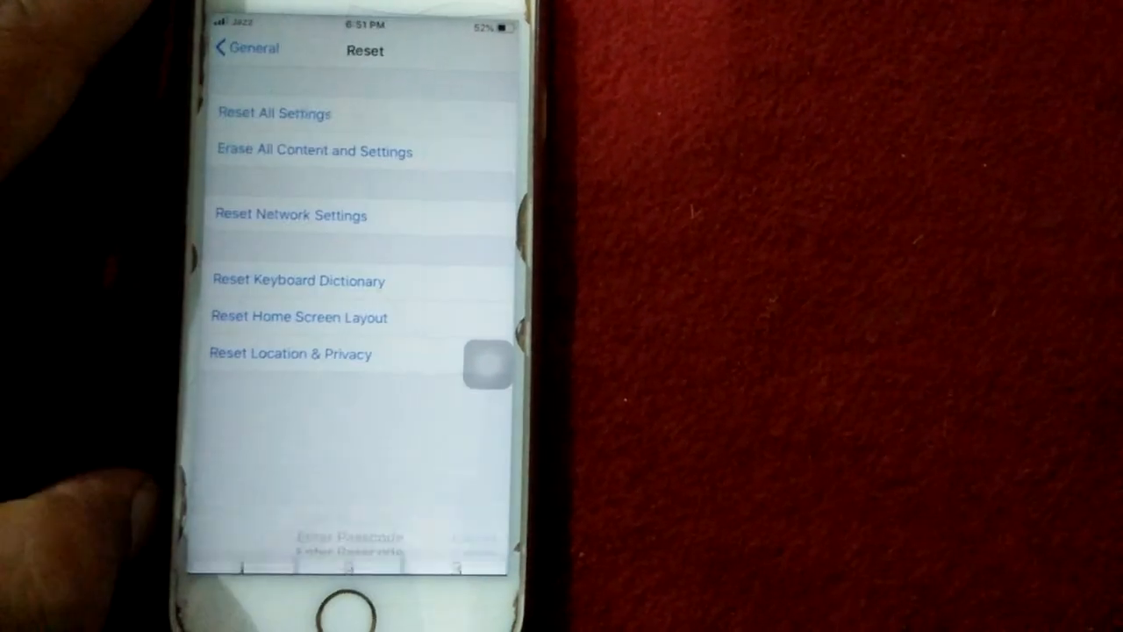
{"action": "left_click", "coordinate": [274, 114]}
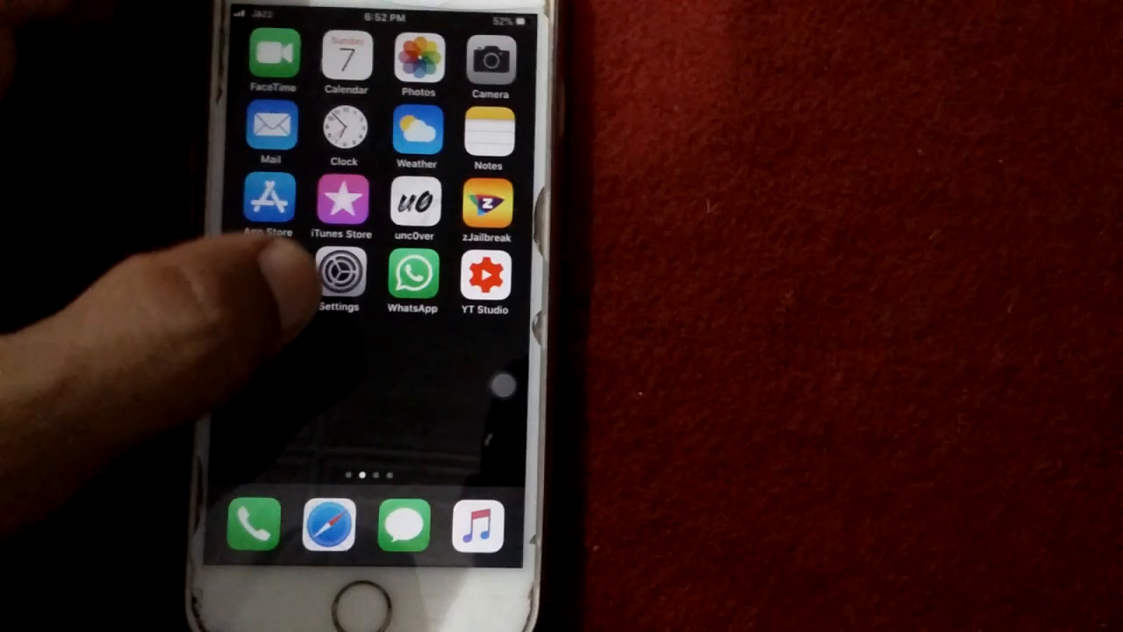
- Reopen Settings from the home screen and scroll down toward the app list
{"action": "left_click", "coordinate": [338, 272]}
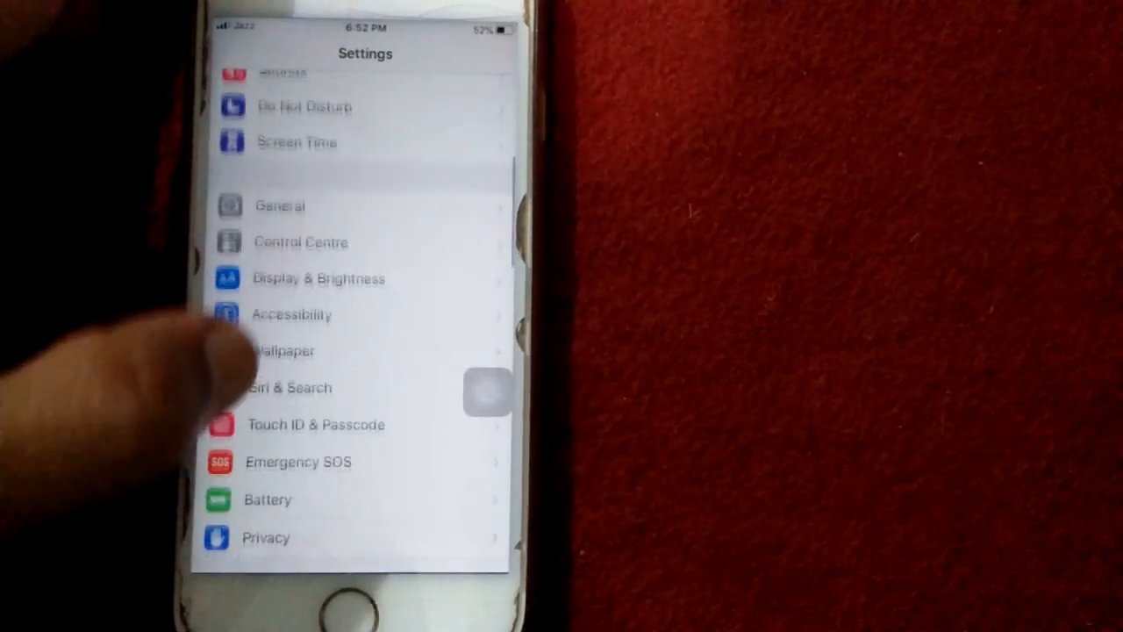
{"action": "scroll", "scroll_direction": "down", "scroll_amount": 3}
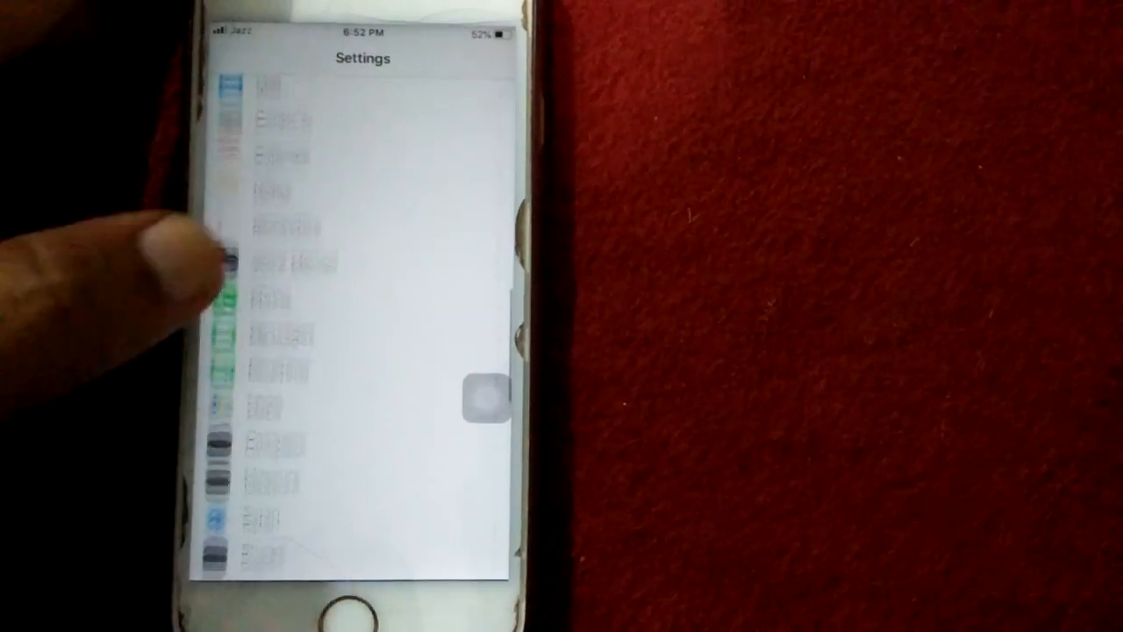